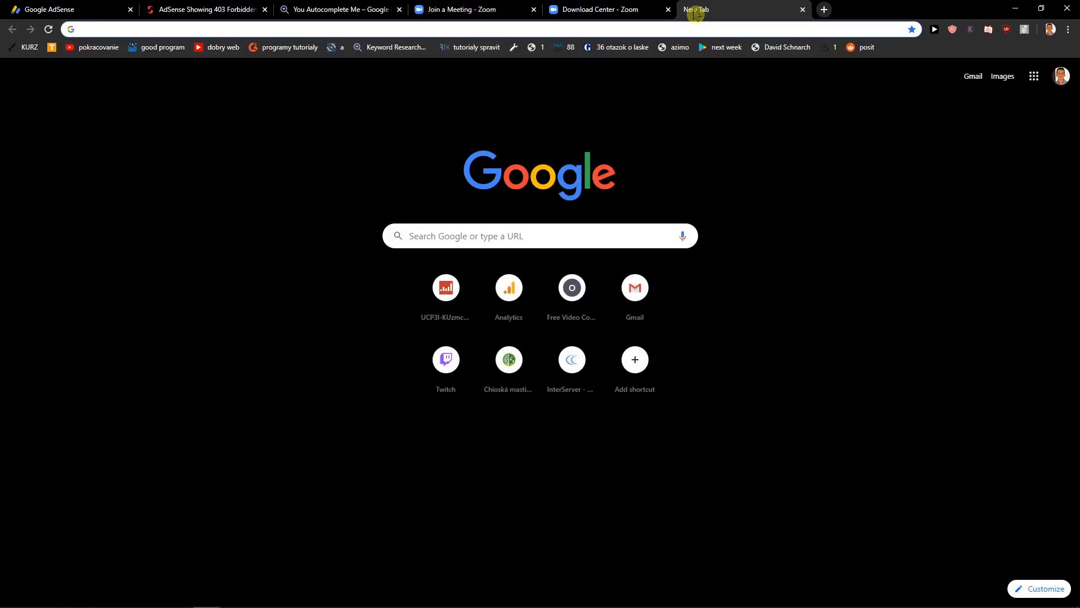
# Search Google for 'zoom download' and open Zoom's Download Center result.
pyautogui.write('zoom download')
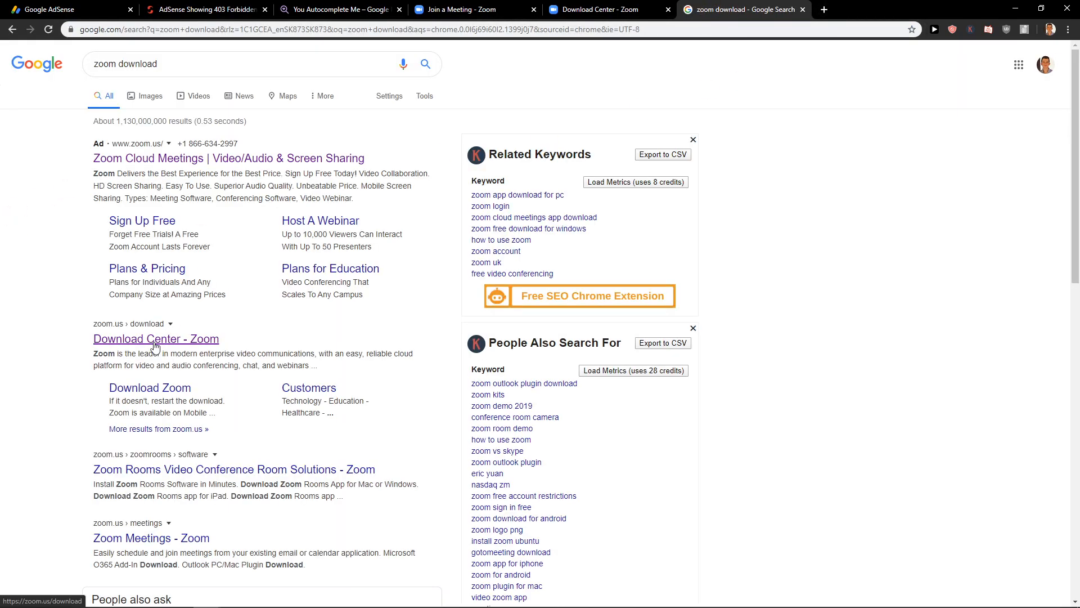
pyautogui.click(156, 338)
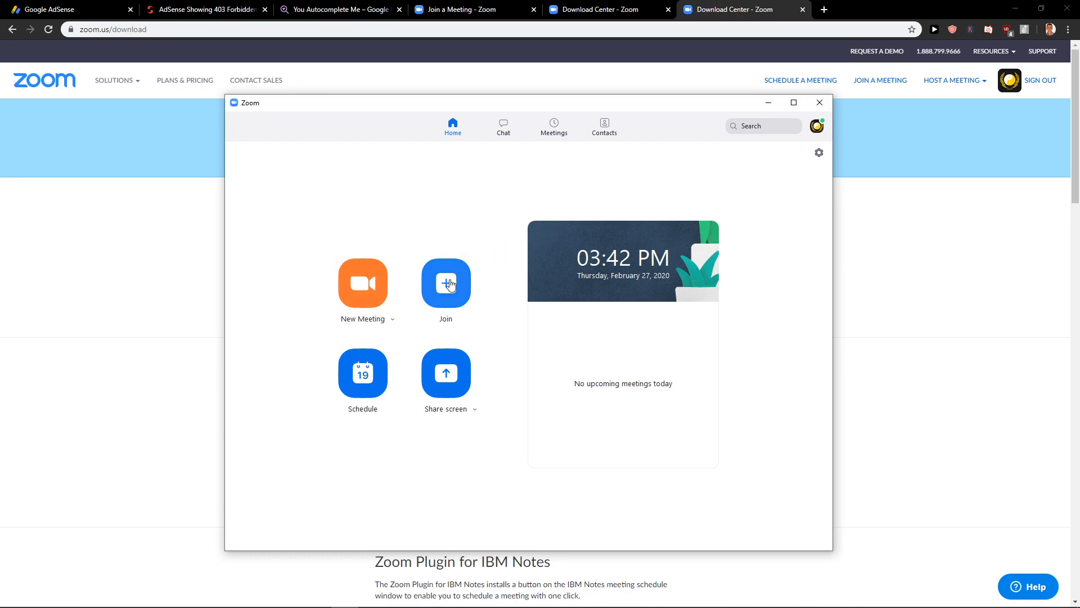
pyautogui.click(446, 283)
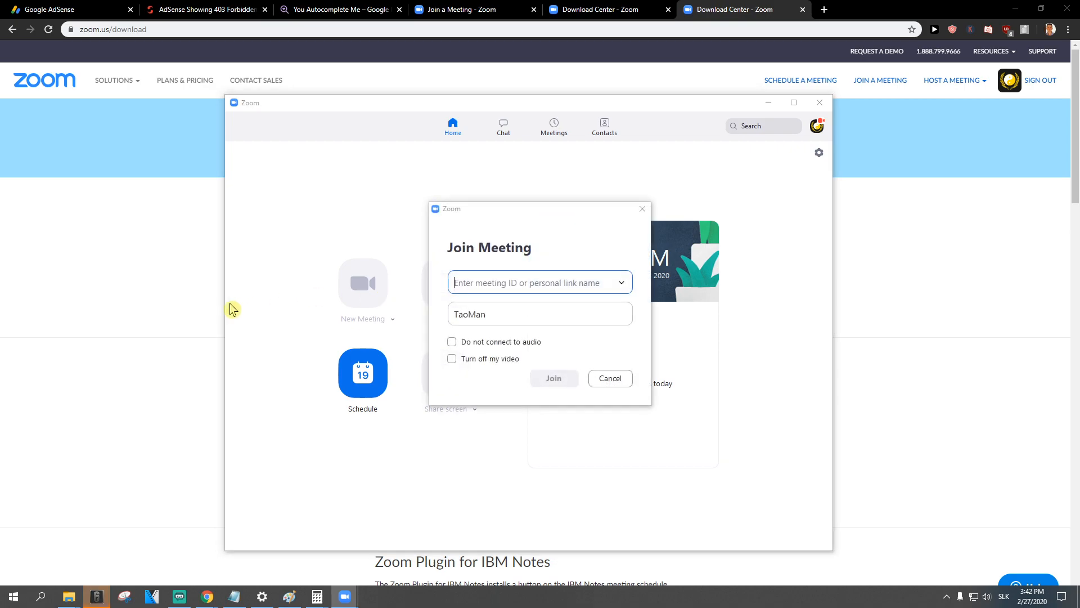
pyautogui.click(537, 282)
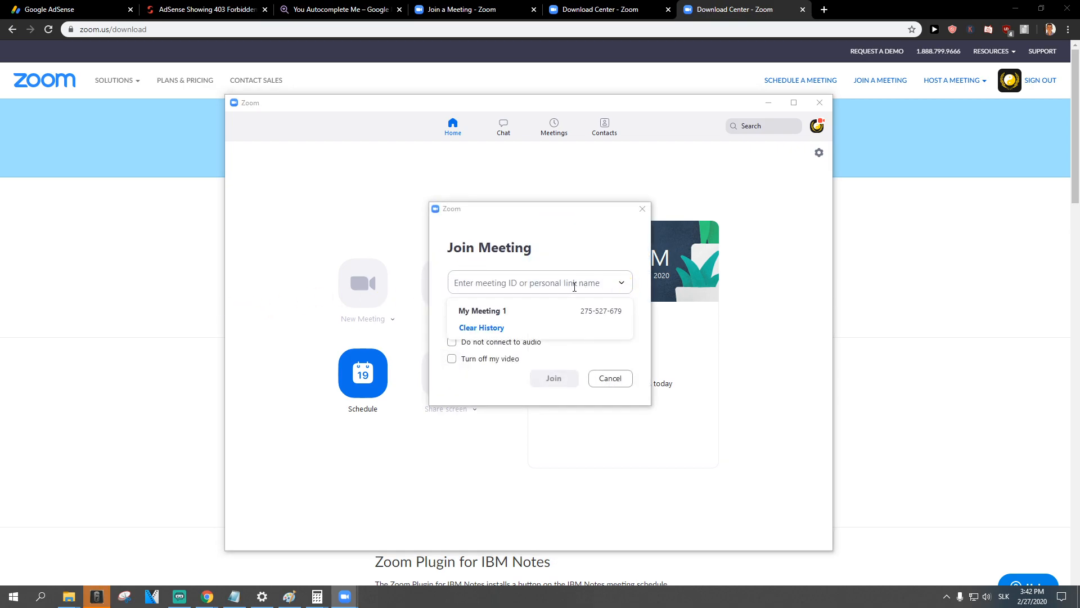
pyautogui.click(482, 310)
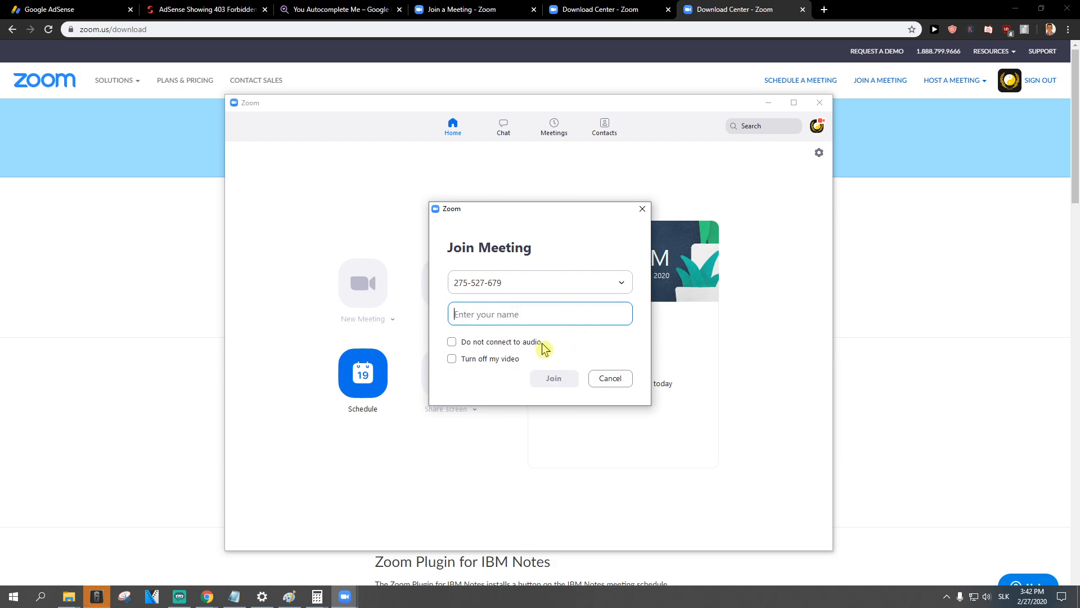
pyautogui.write('Tao')
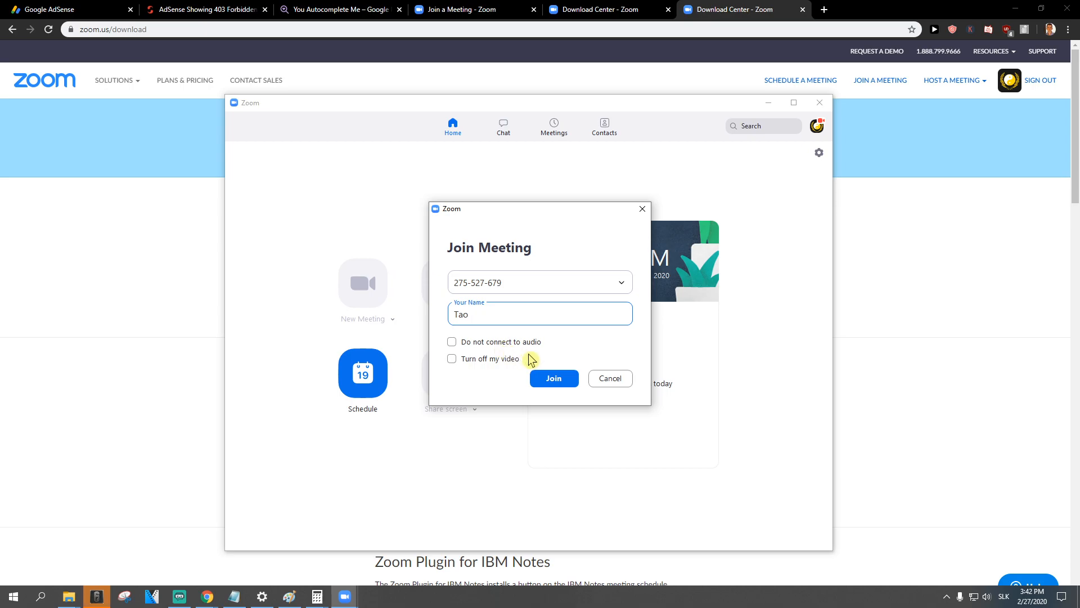
pyautogui.click(553, 378)
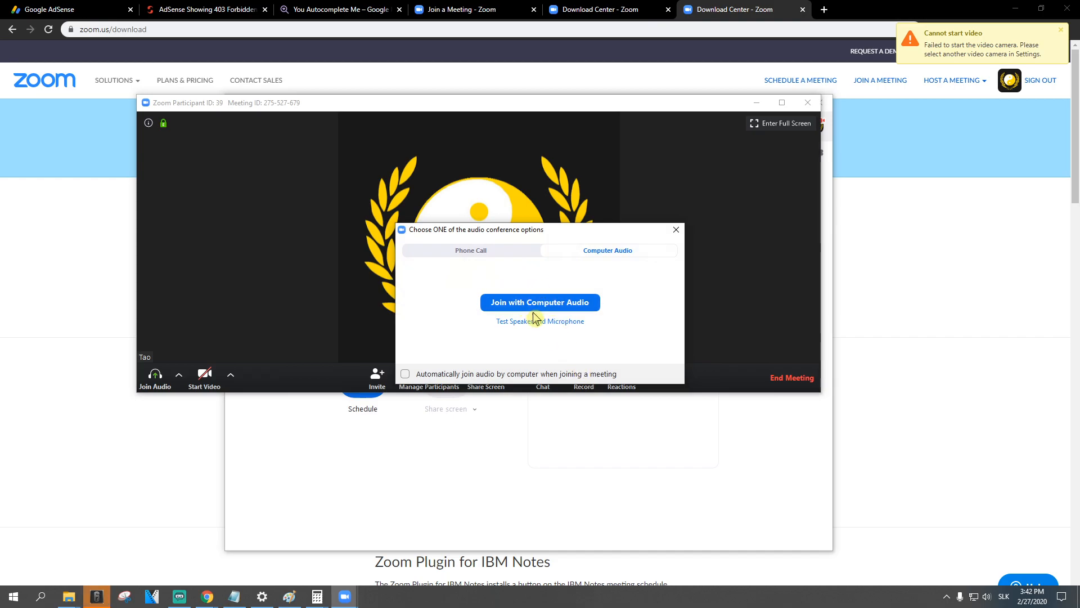
# Connect with computer audio, toggle the microphone, and retry starting video three times.
pyautogui.click(539, 301)
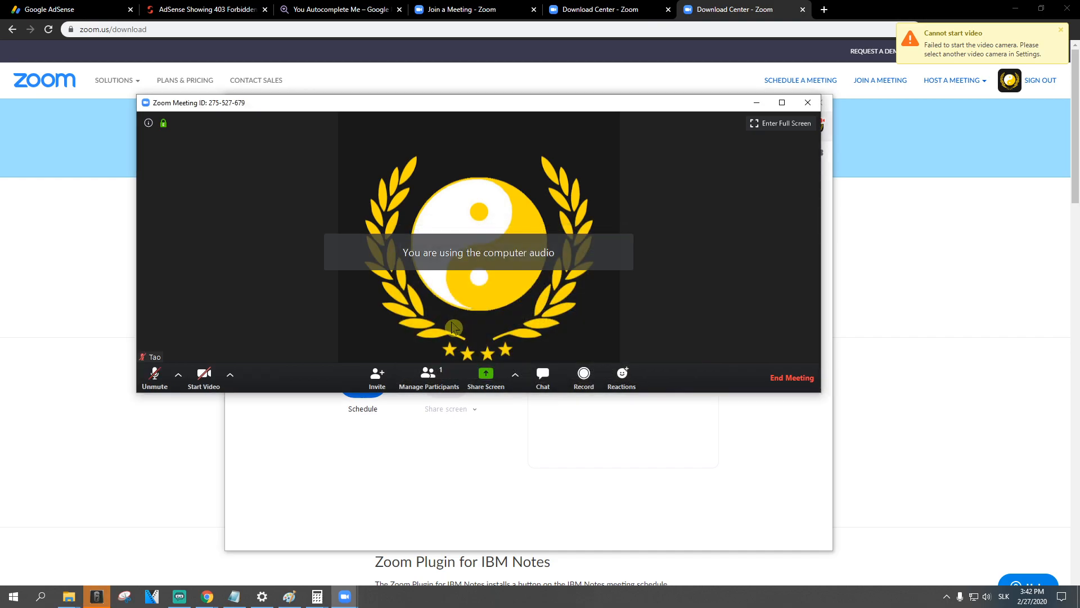
pyautogui.moveTo(668, 395)
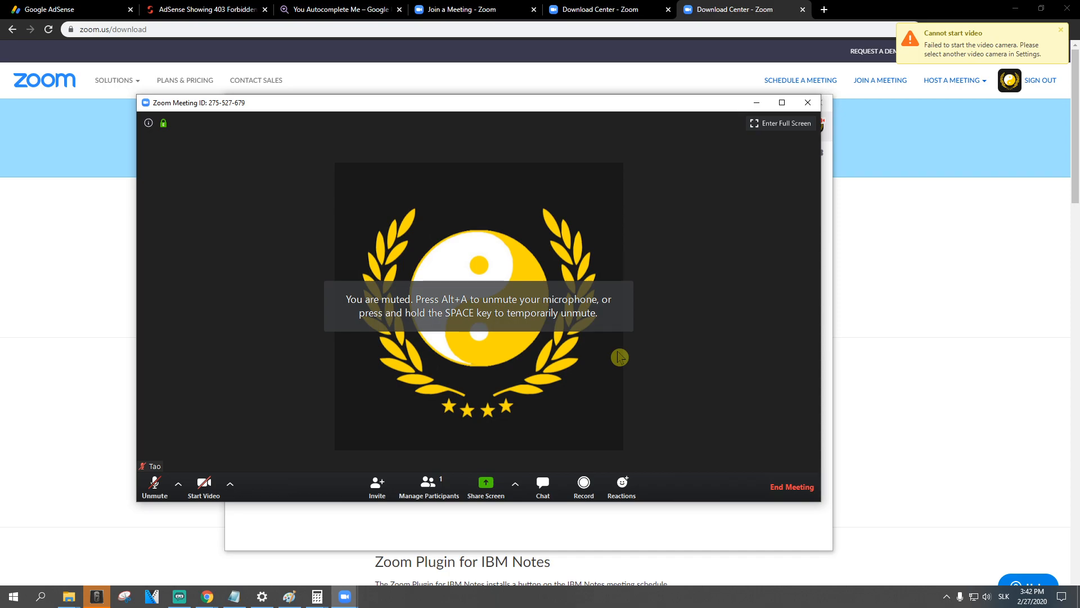
pyautogui.click(154, 485)
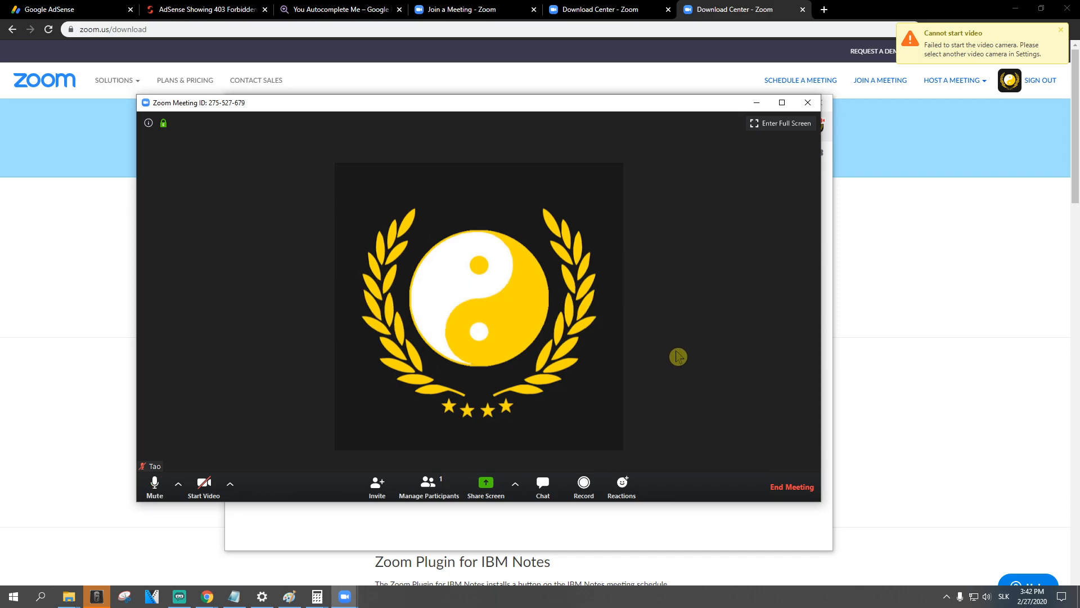
pyautogui.moveTo(154, 484)
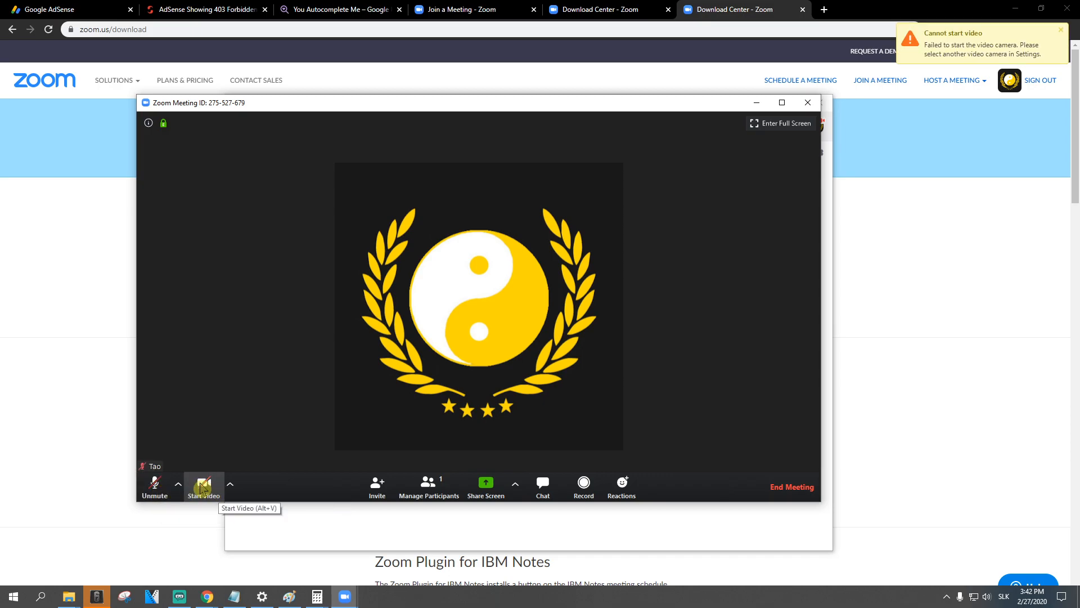
pyautogui.click(230, 484)
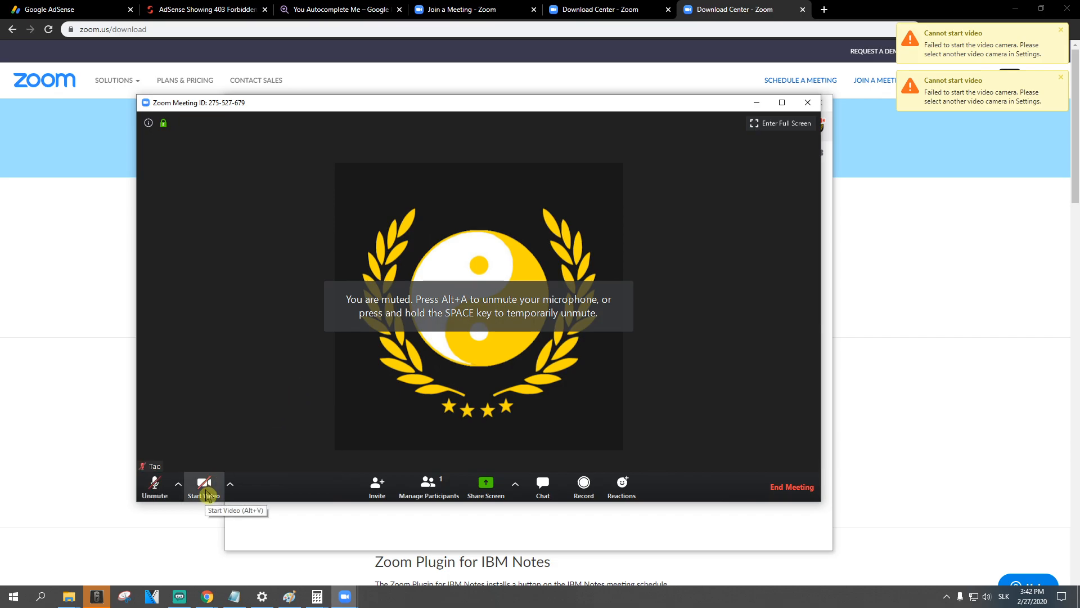
pyautogui.click(231, 485)
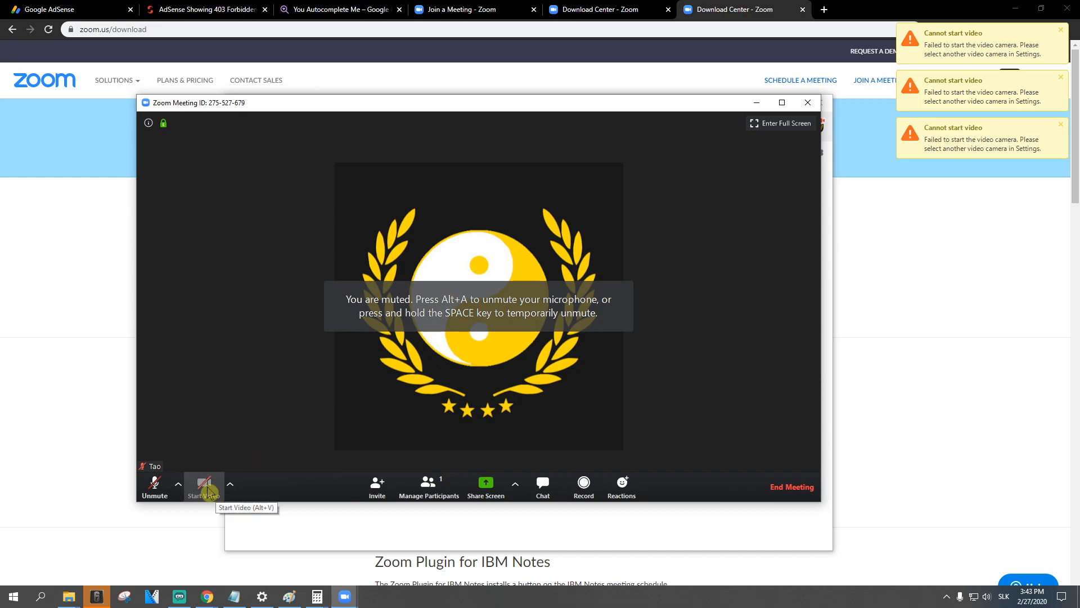
pyautogui.click(203, 485)
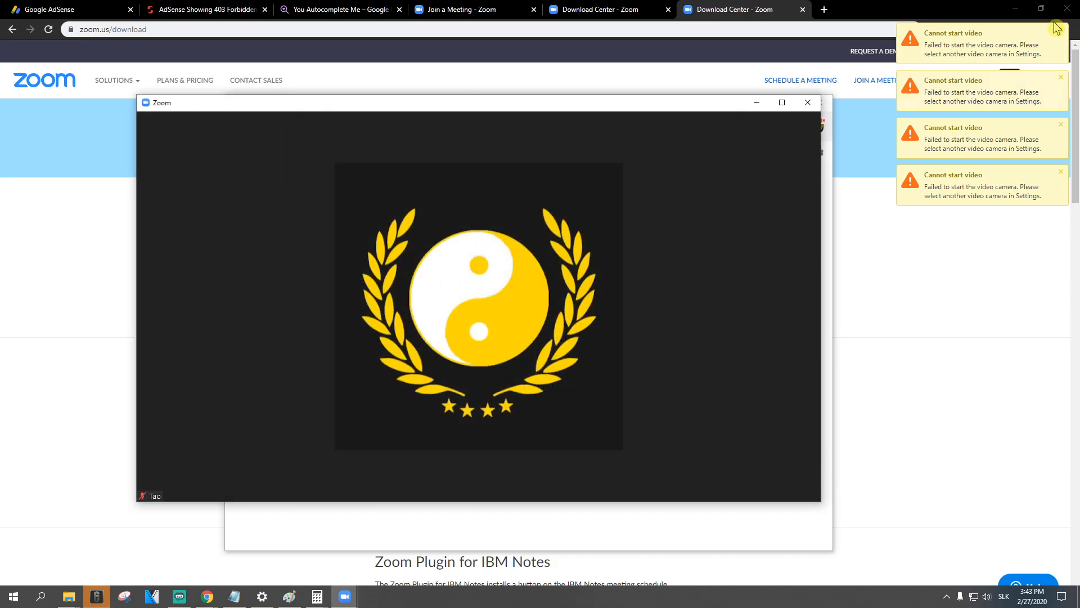
# Dismiss the camera error, move the meeting window, and leave meeting 275-527-679.
pyautogui.click(1060, 33)
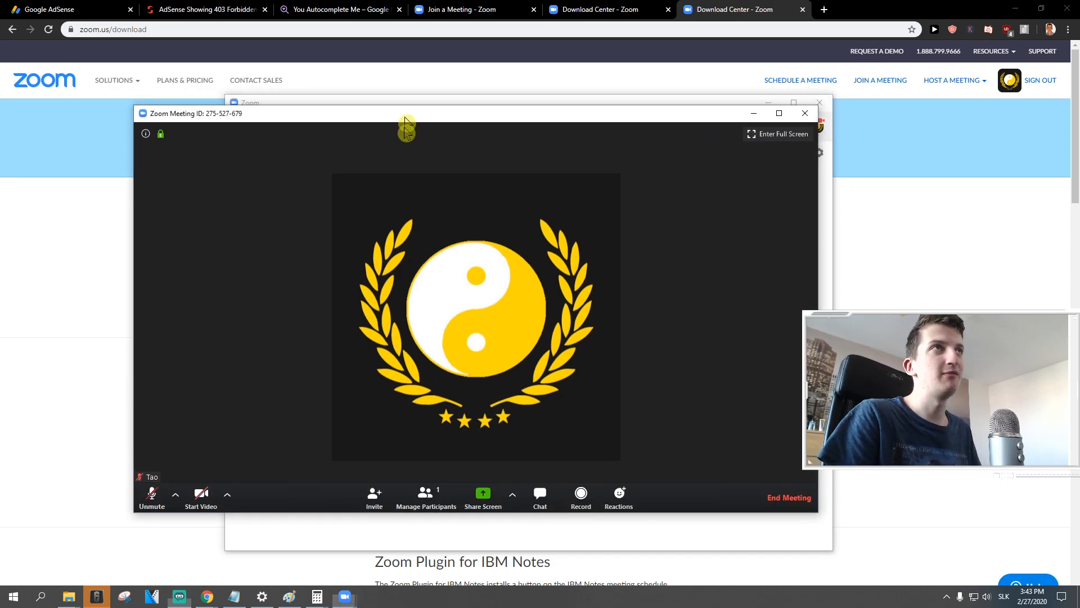
pyautogui.moveTo(406, 113); pyautogui.dragTo(344, 193)
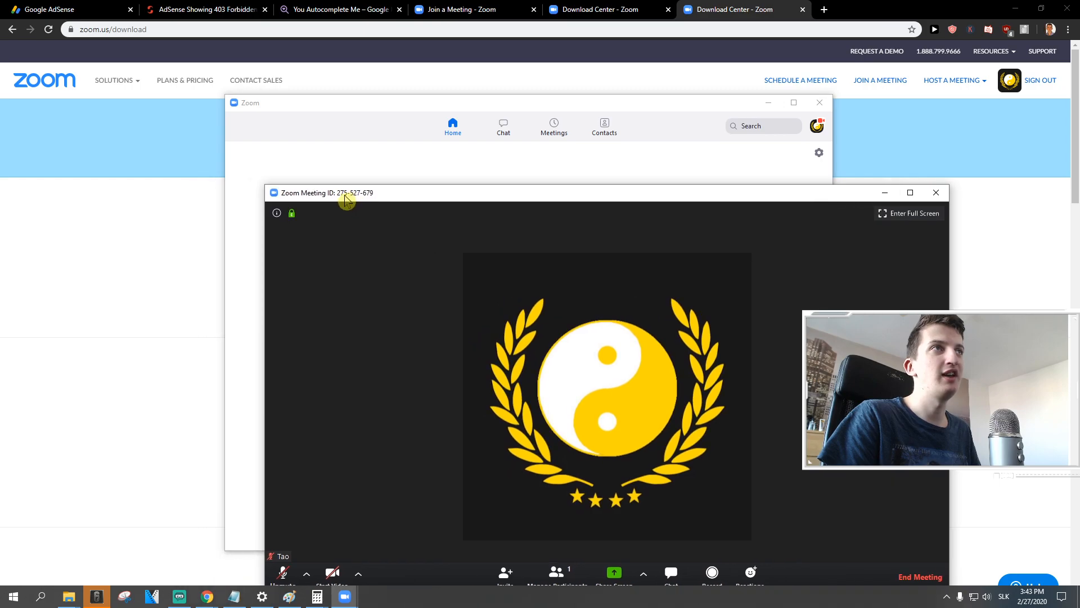
pyautogui.click(918, 577)
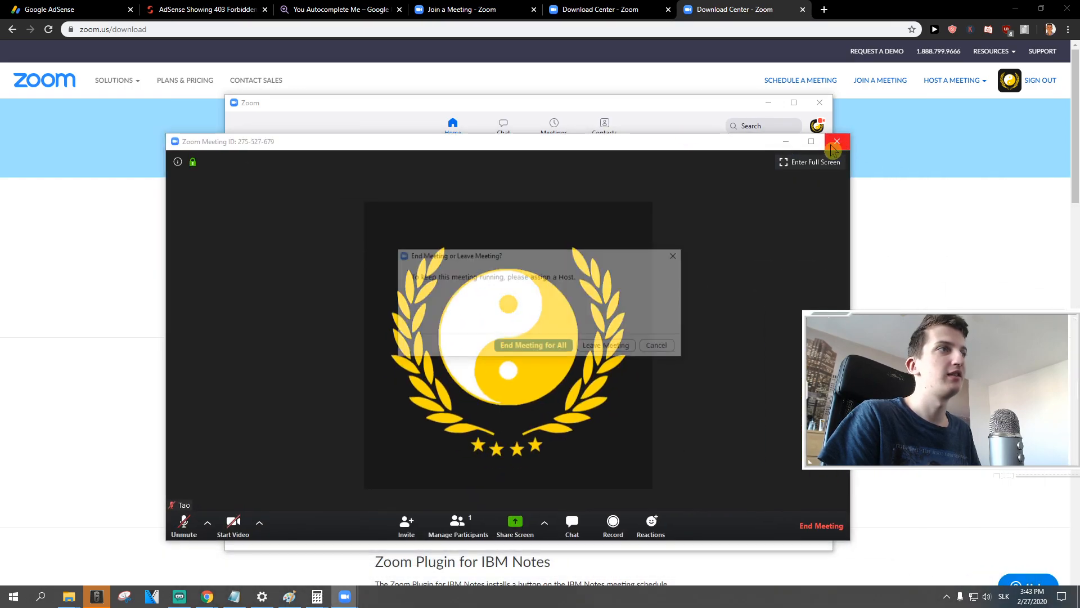
pyautogui.click(533, 344)
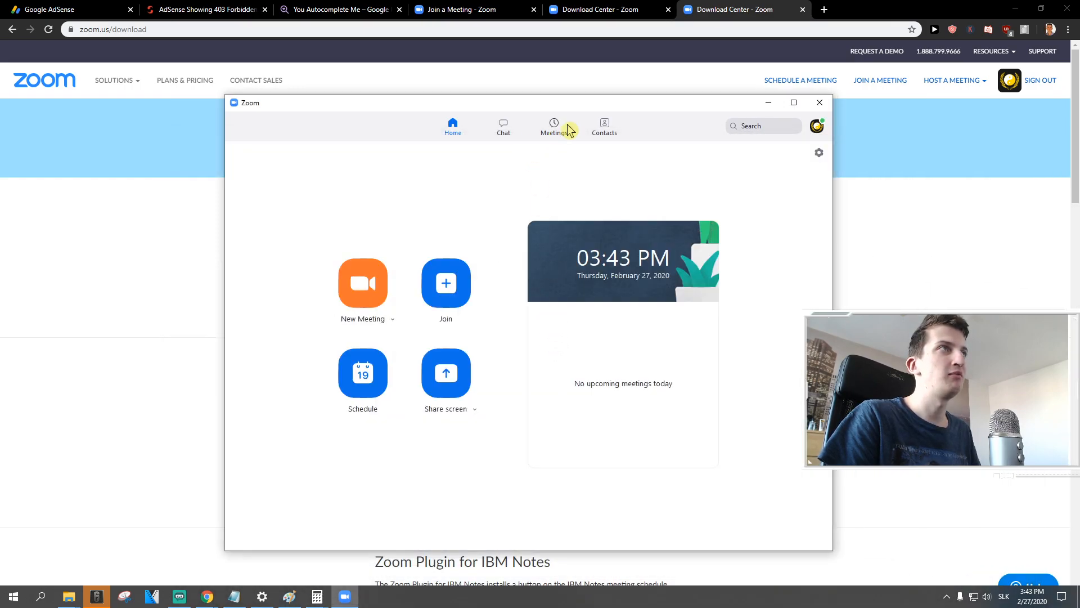
pyautogui.click(553, 126)
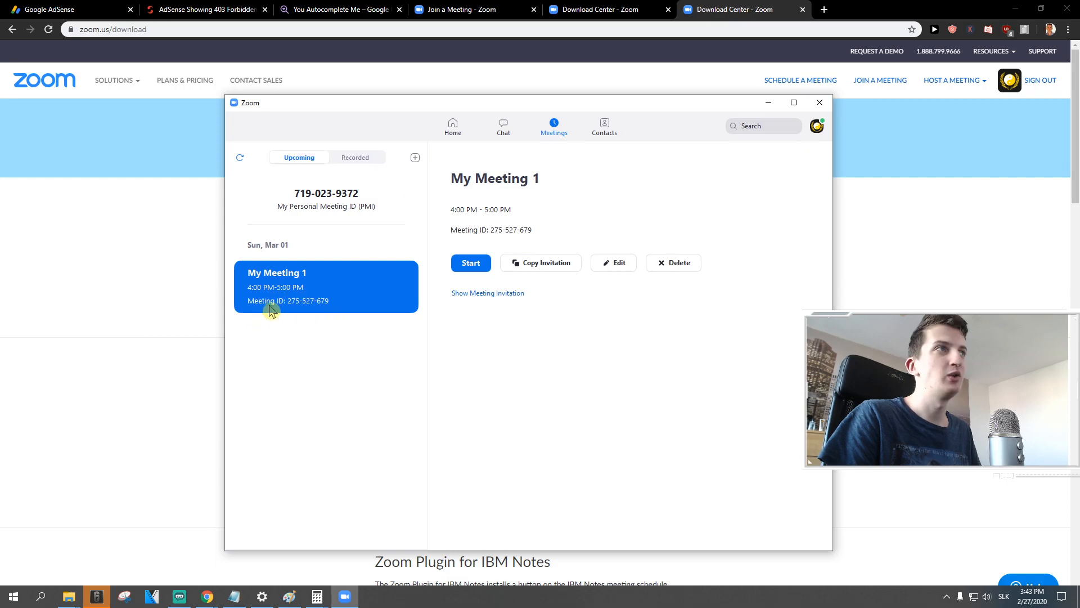
pyautogui.click(452, 126)
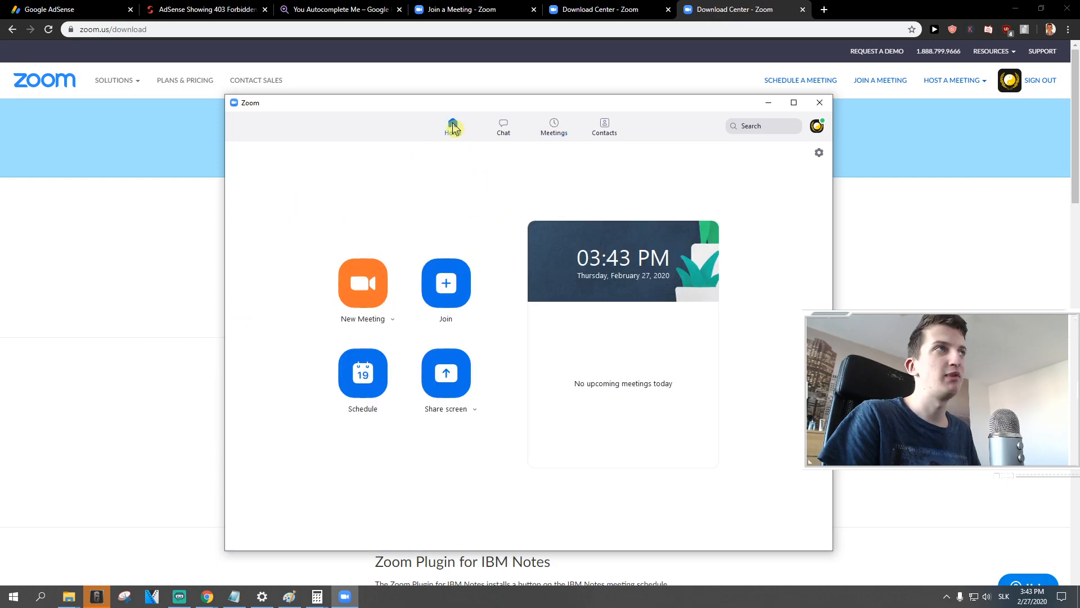
pyautogui.click(446, 283)
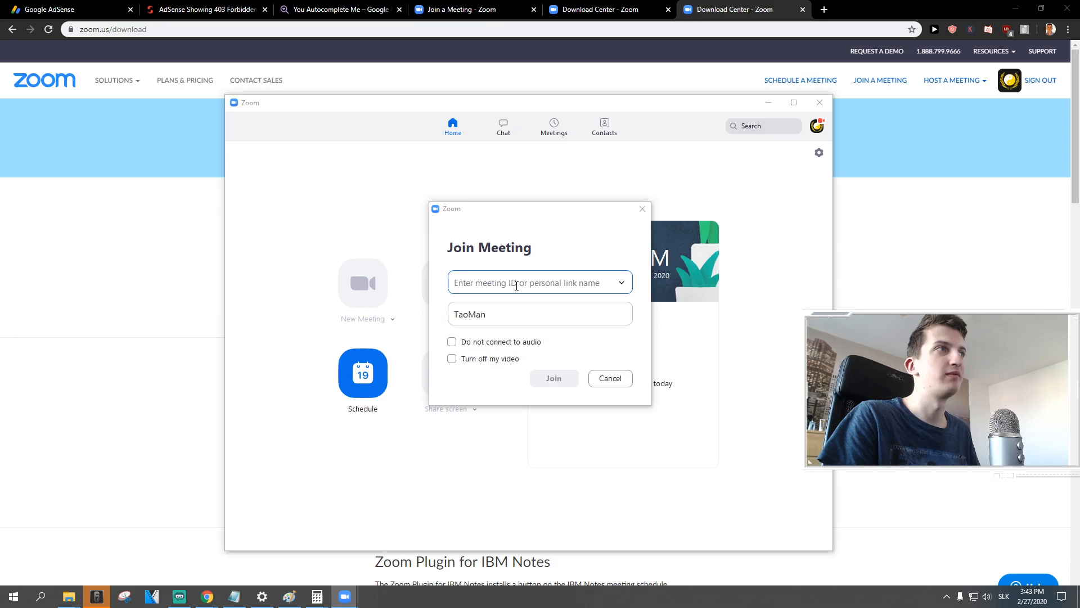
pyautogui.click(609, 377)
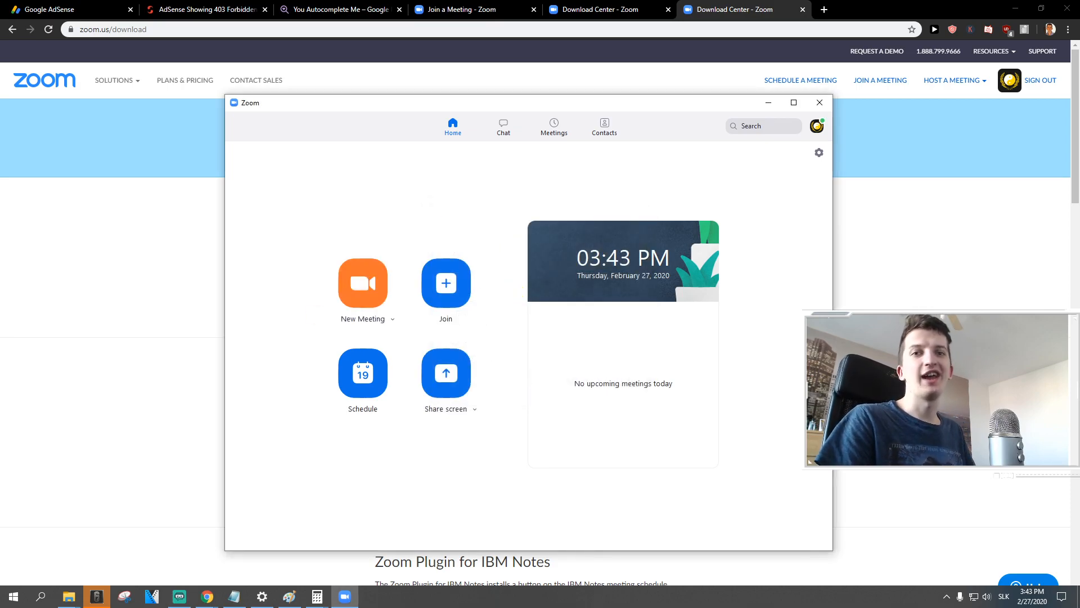